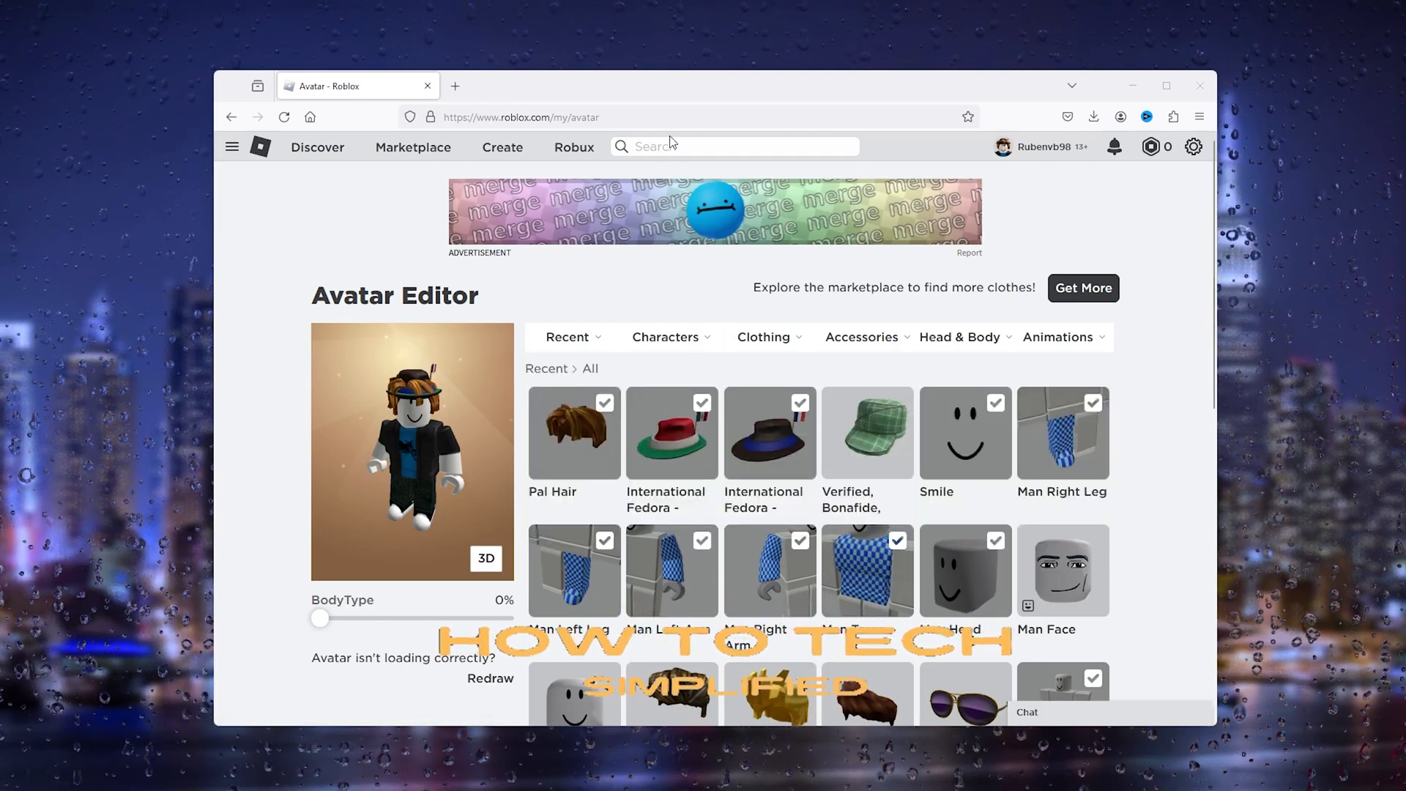
Step: Browse the recently used items in the main account's Avatar Editor
left_click(567, 337)
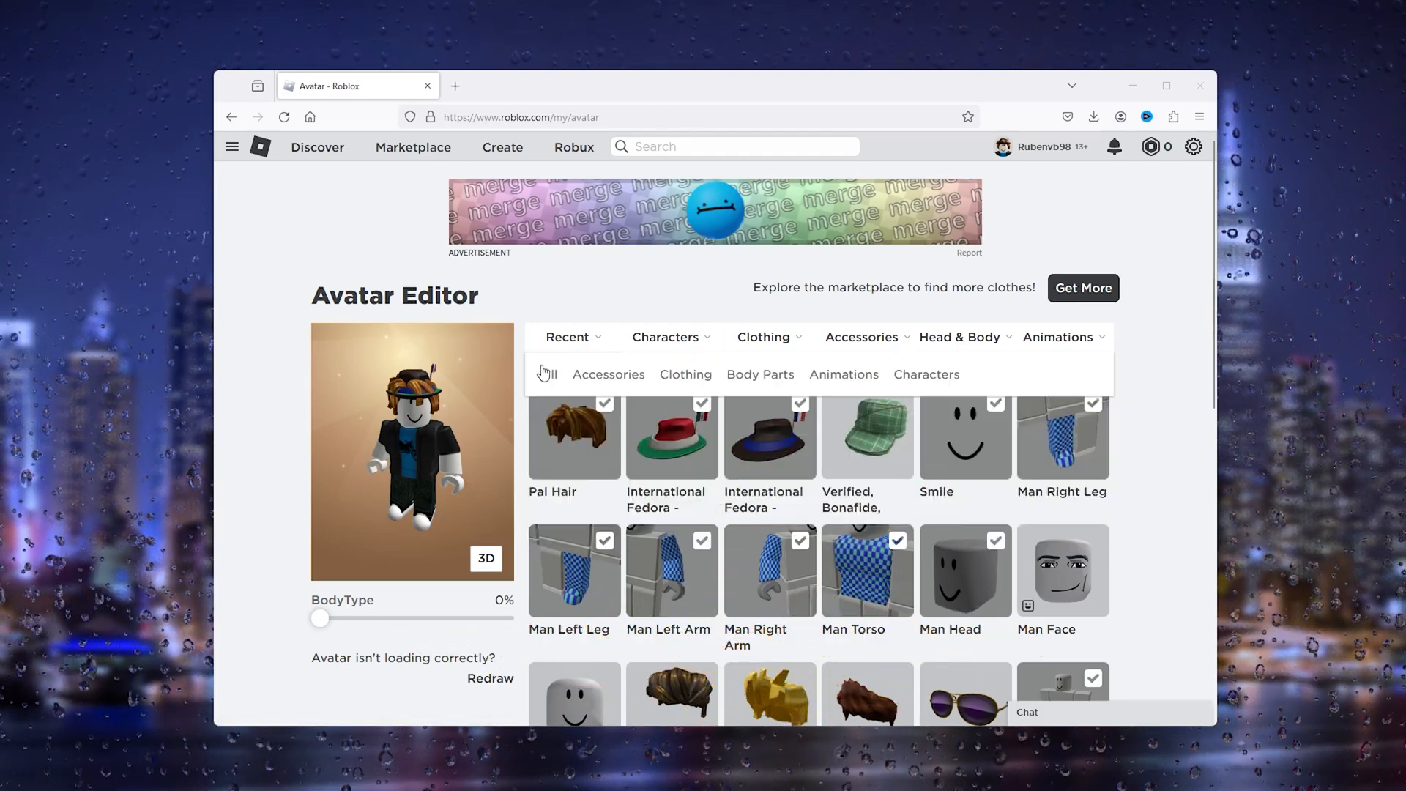
left_click(547, 374)
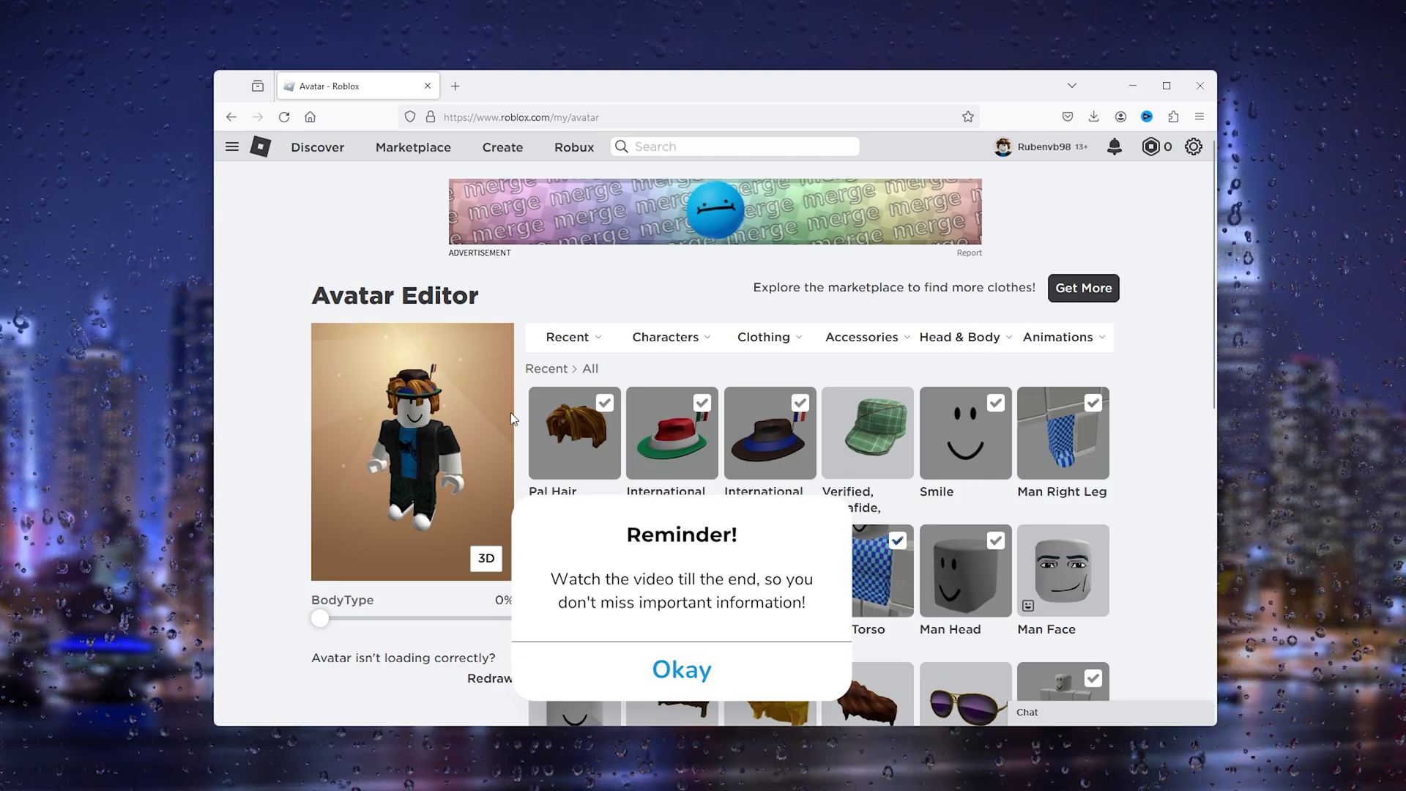
mouse_move(363, 317)
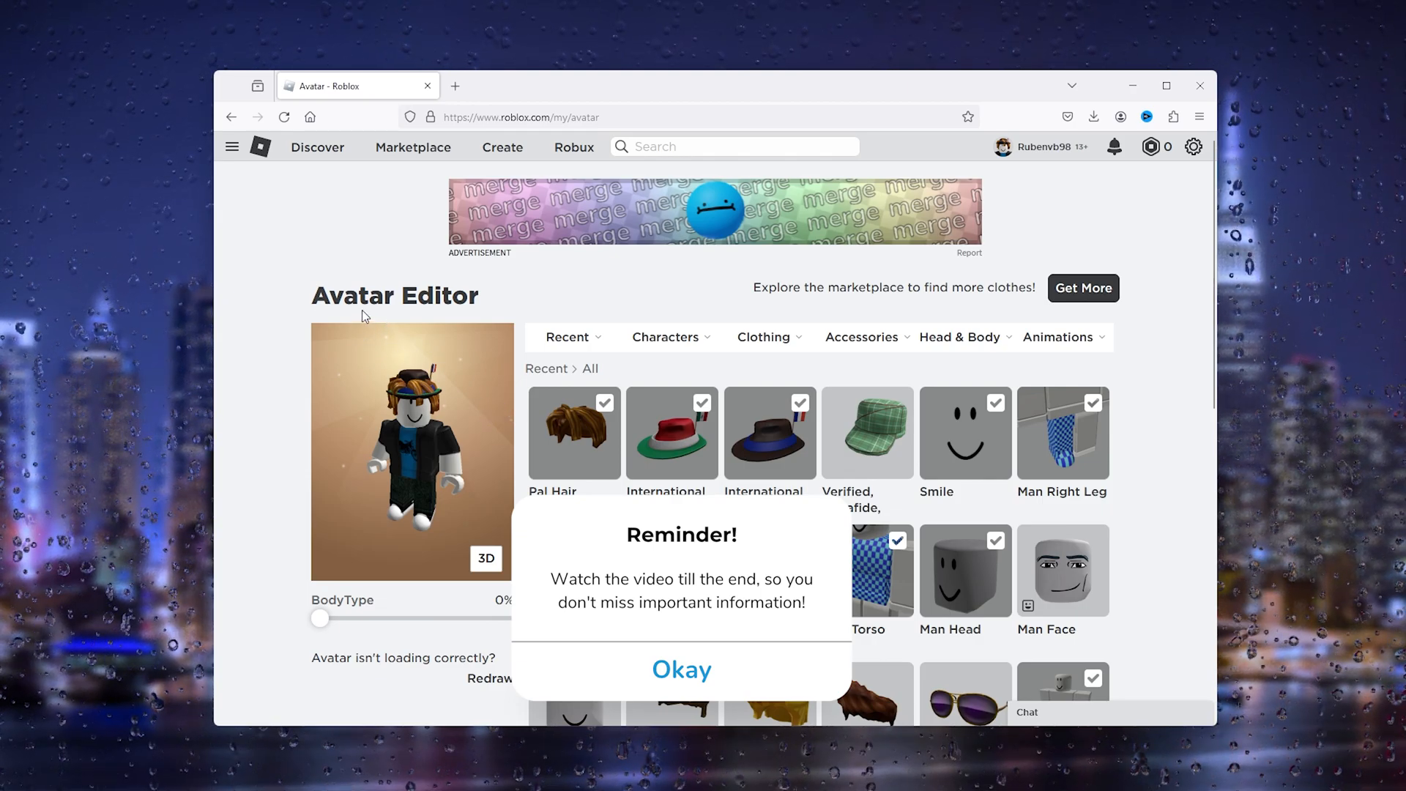
left_click(682, 669)
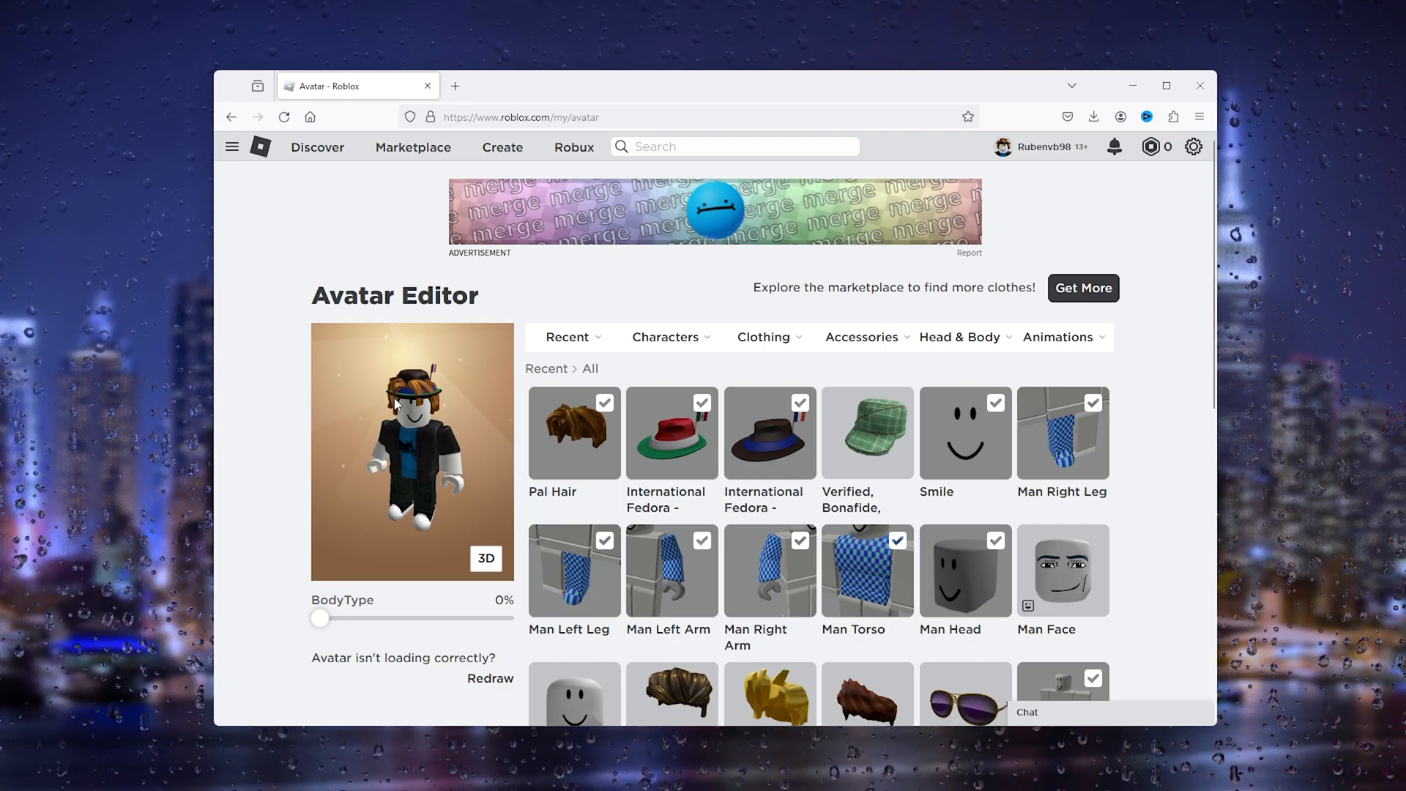
mouse_move(391, 420)
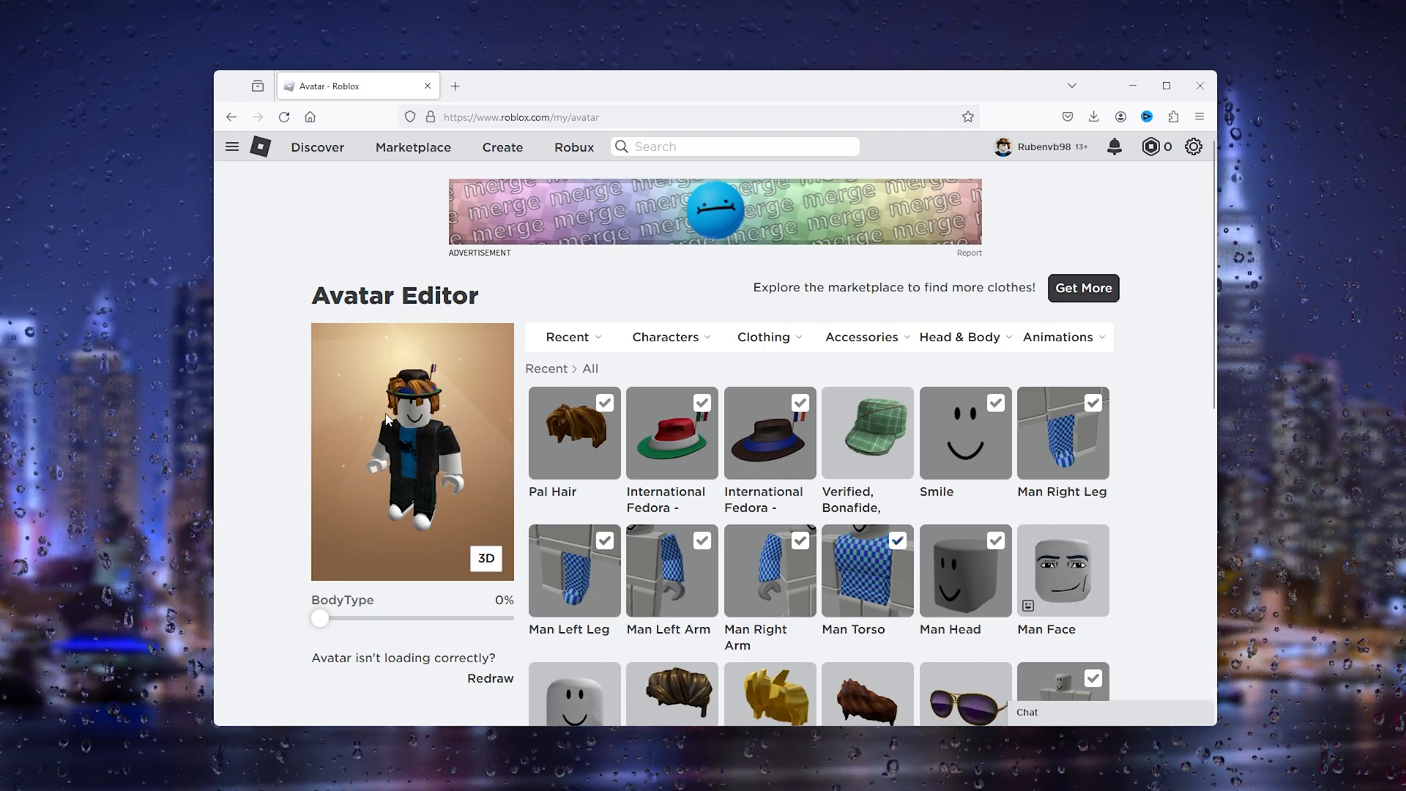
mouse_move(450, 453)
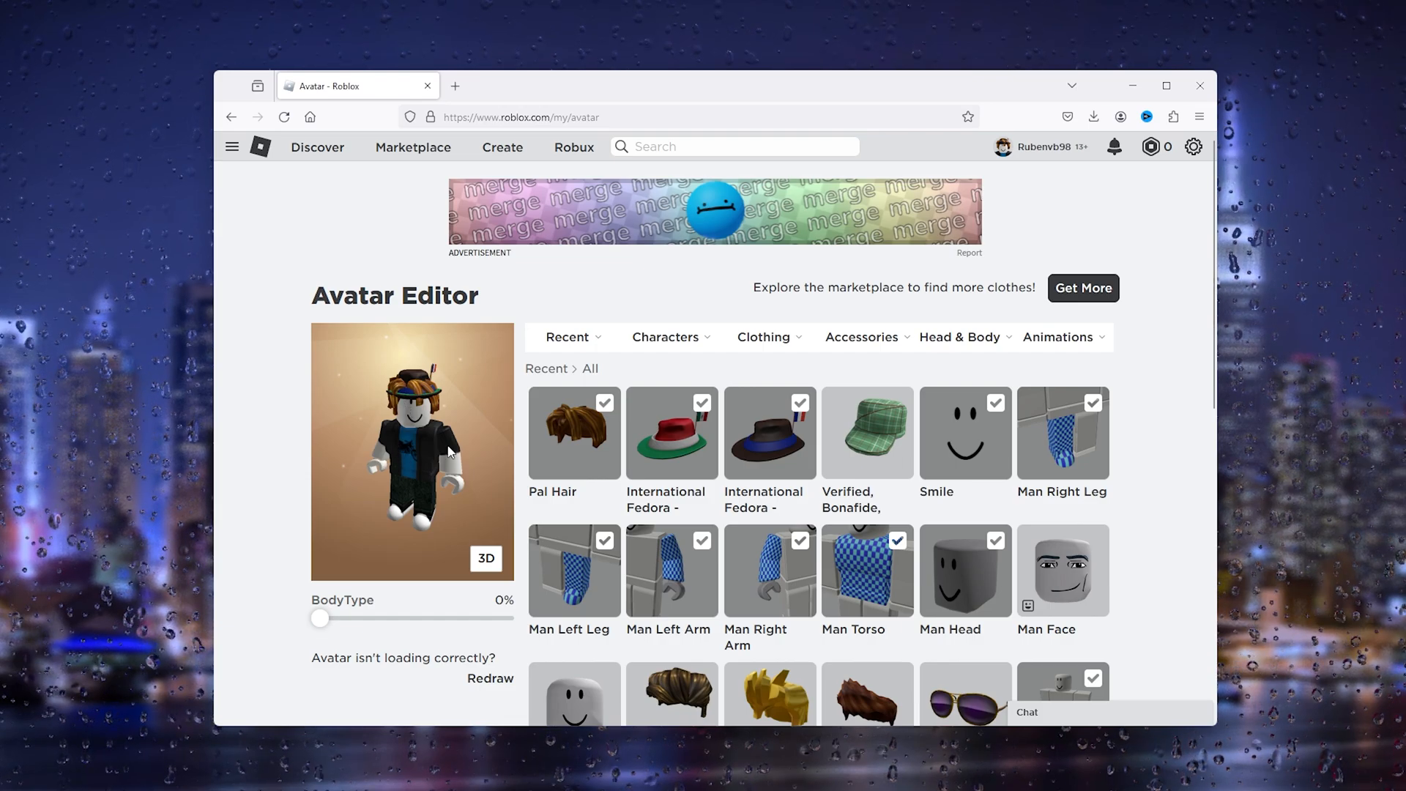
mouse_move(1148, 180)
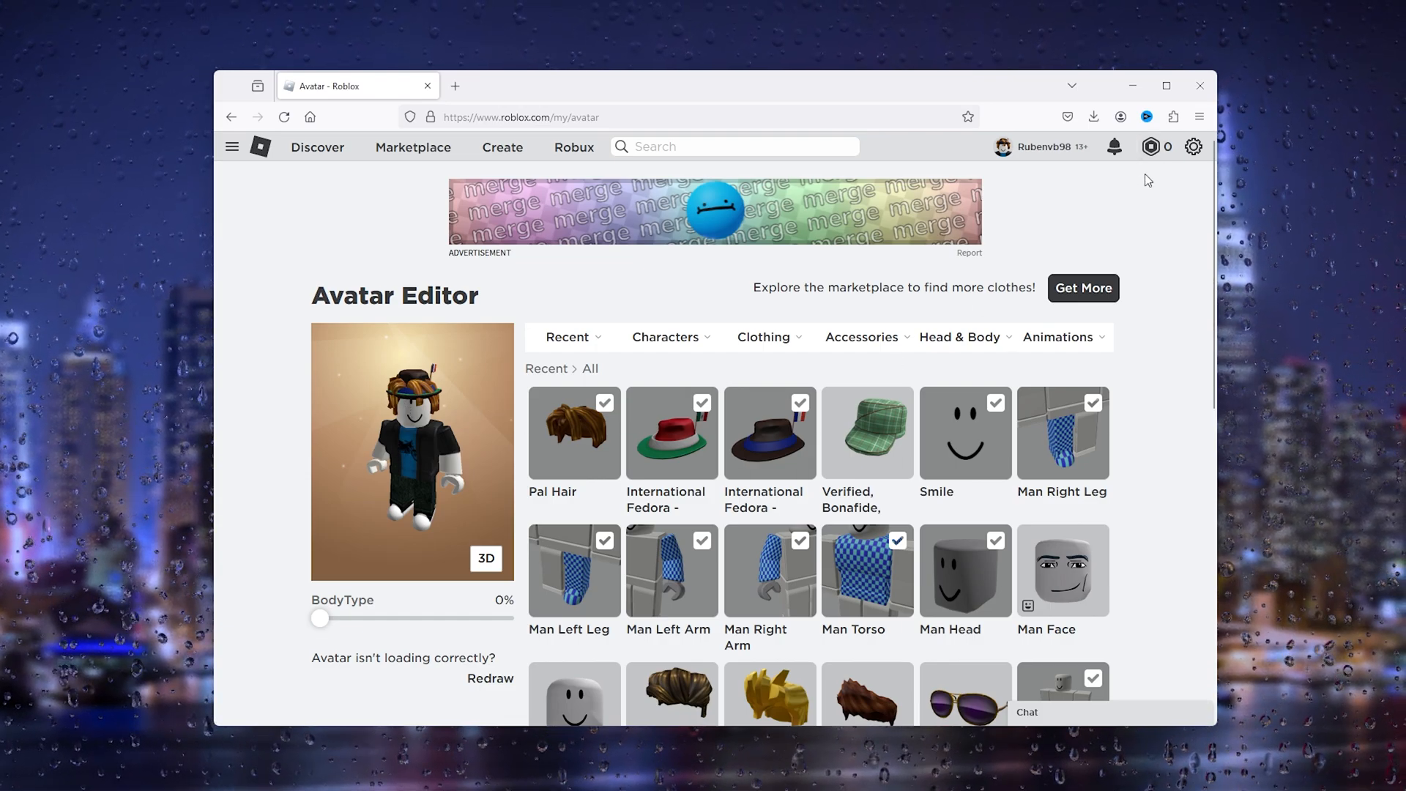
mouse_move(1042, 157)
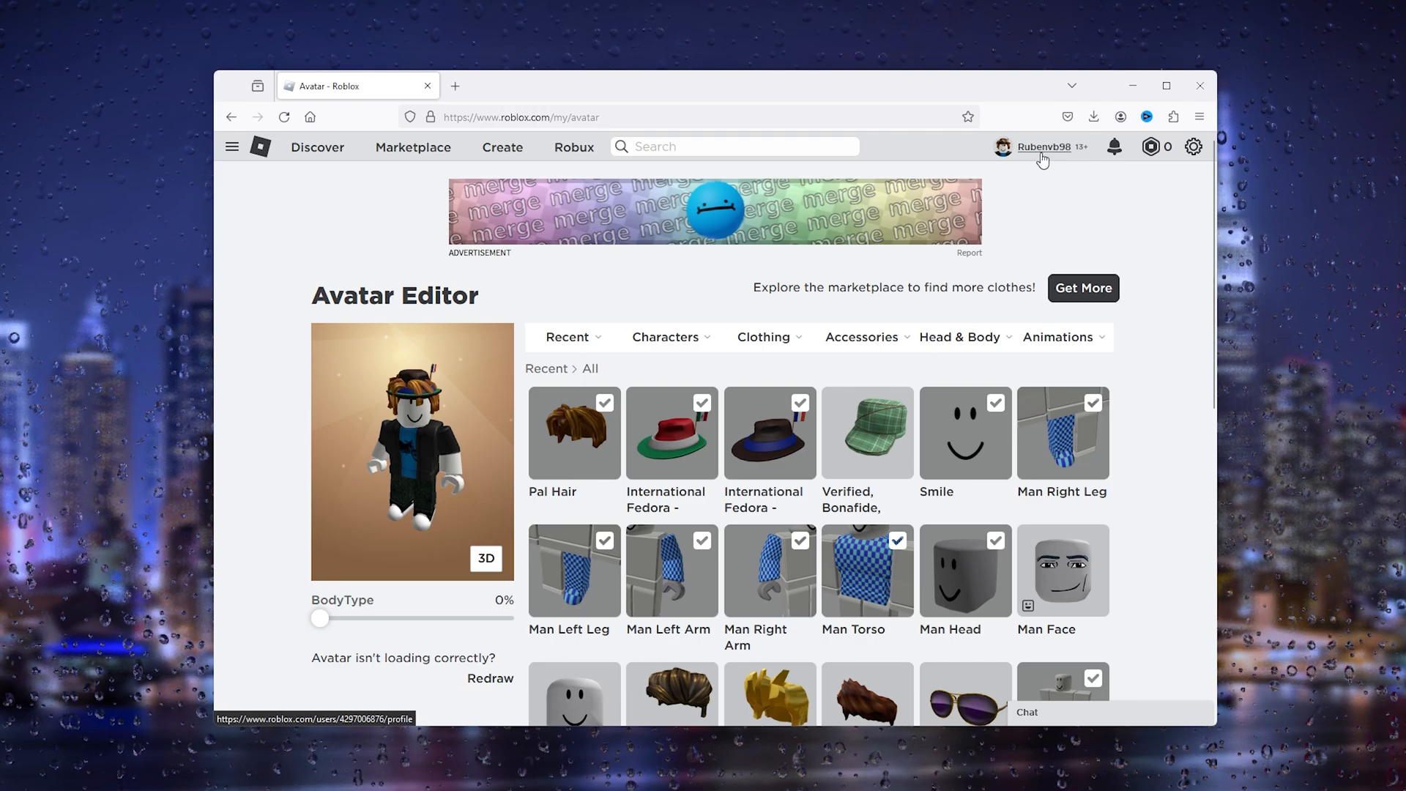
mouse_move(1193, 147)
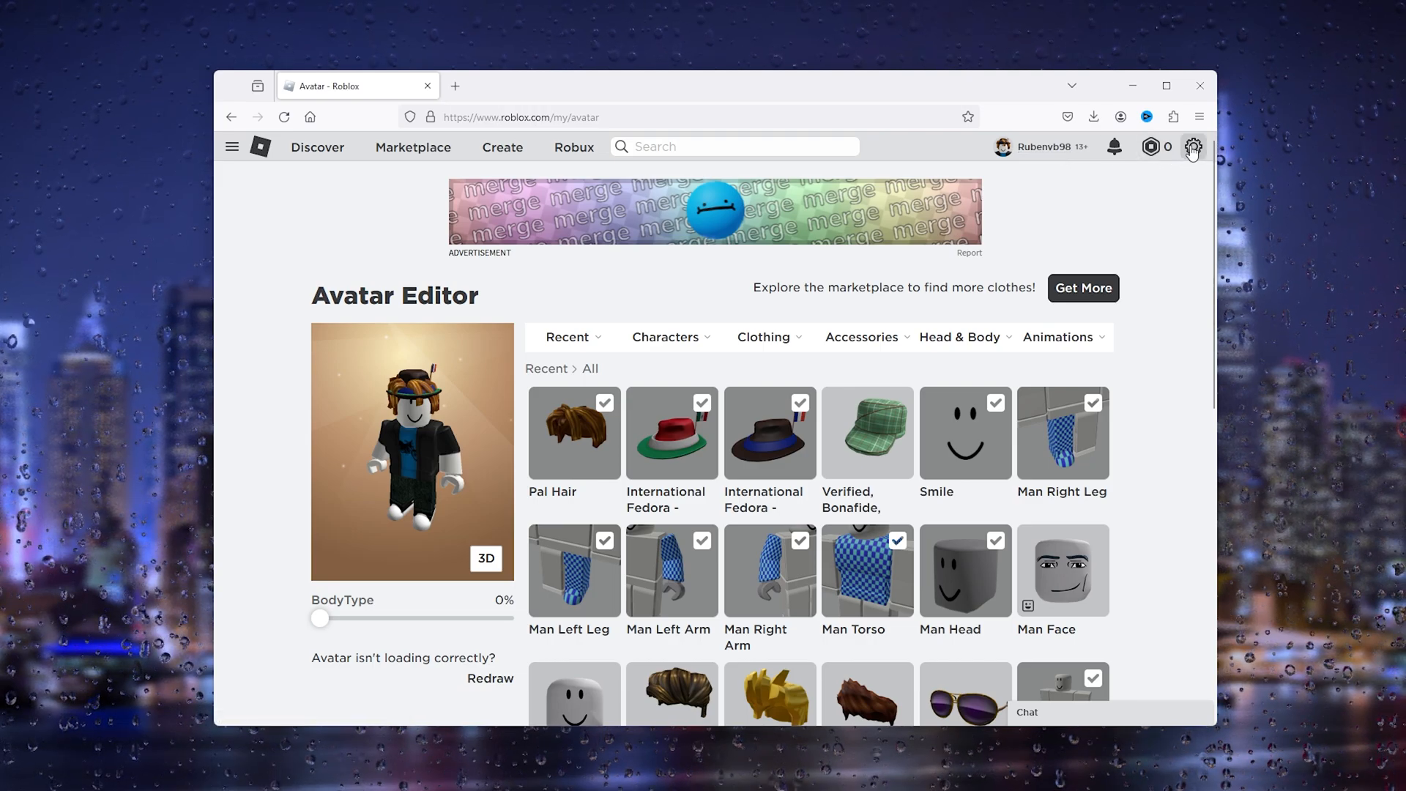
Step: Log out of the main account from the settings menu
left_click(1193, 146)
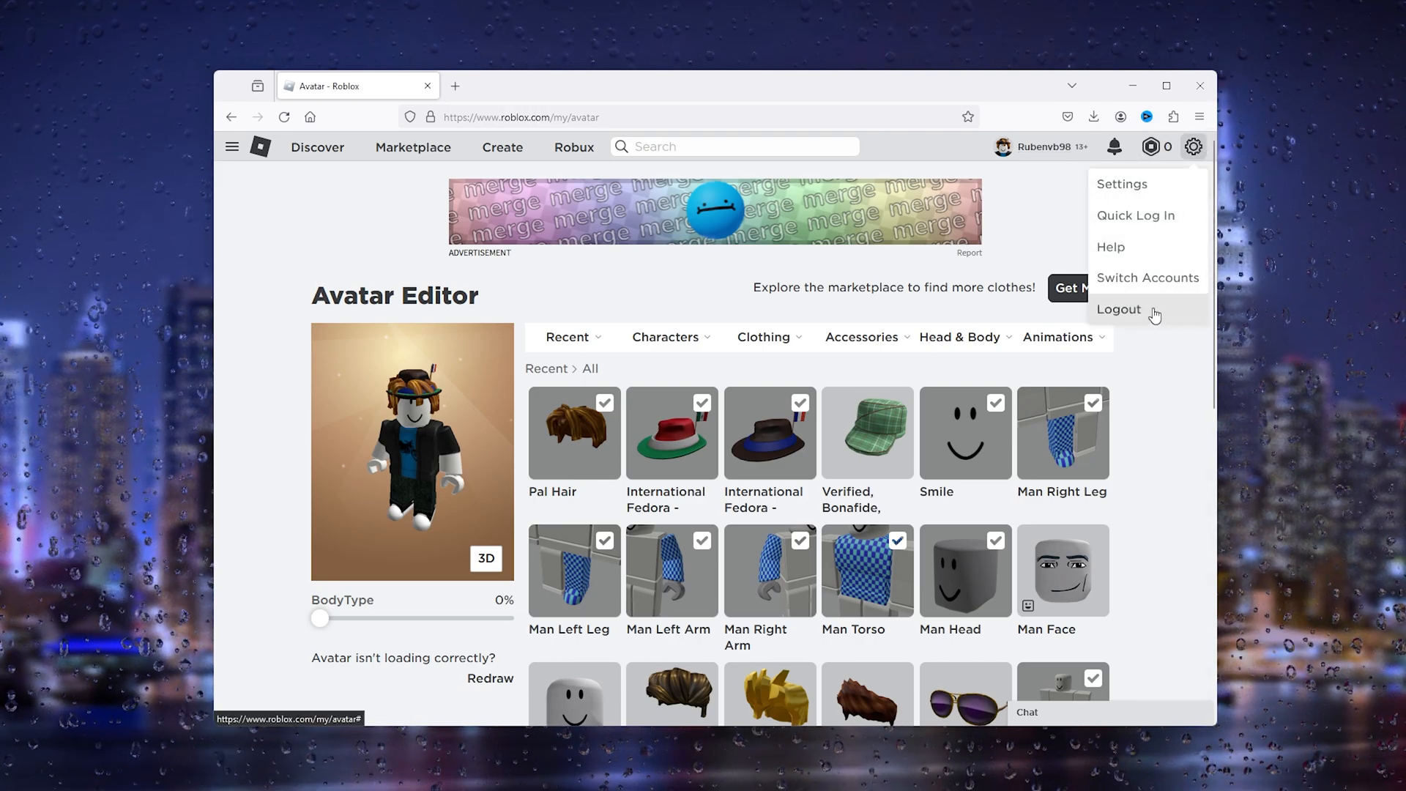
left_click(1119, 309)
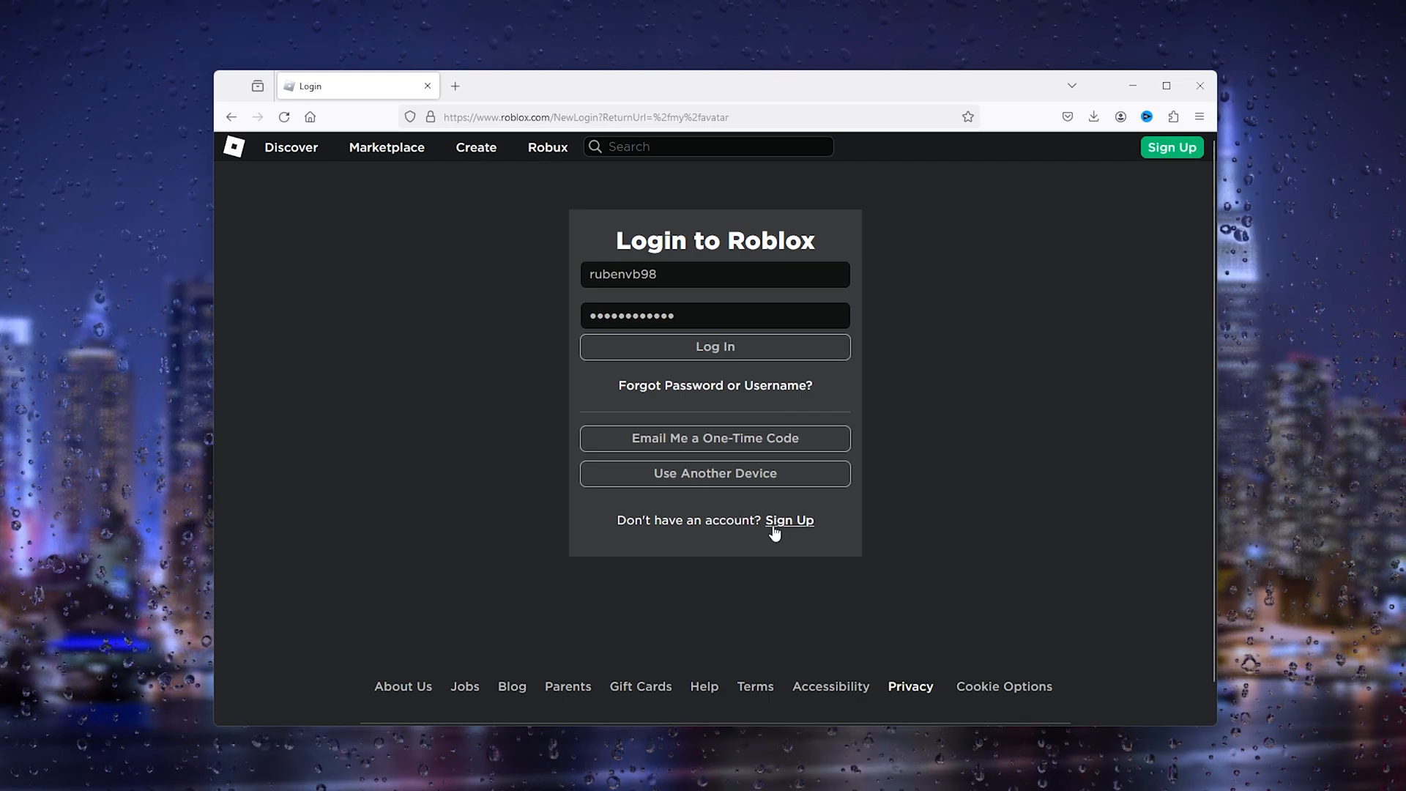
Step: Start the Sign Up flow for a new account from the login page
left_click(789, 520)
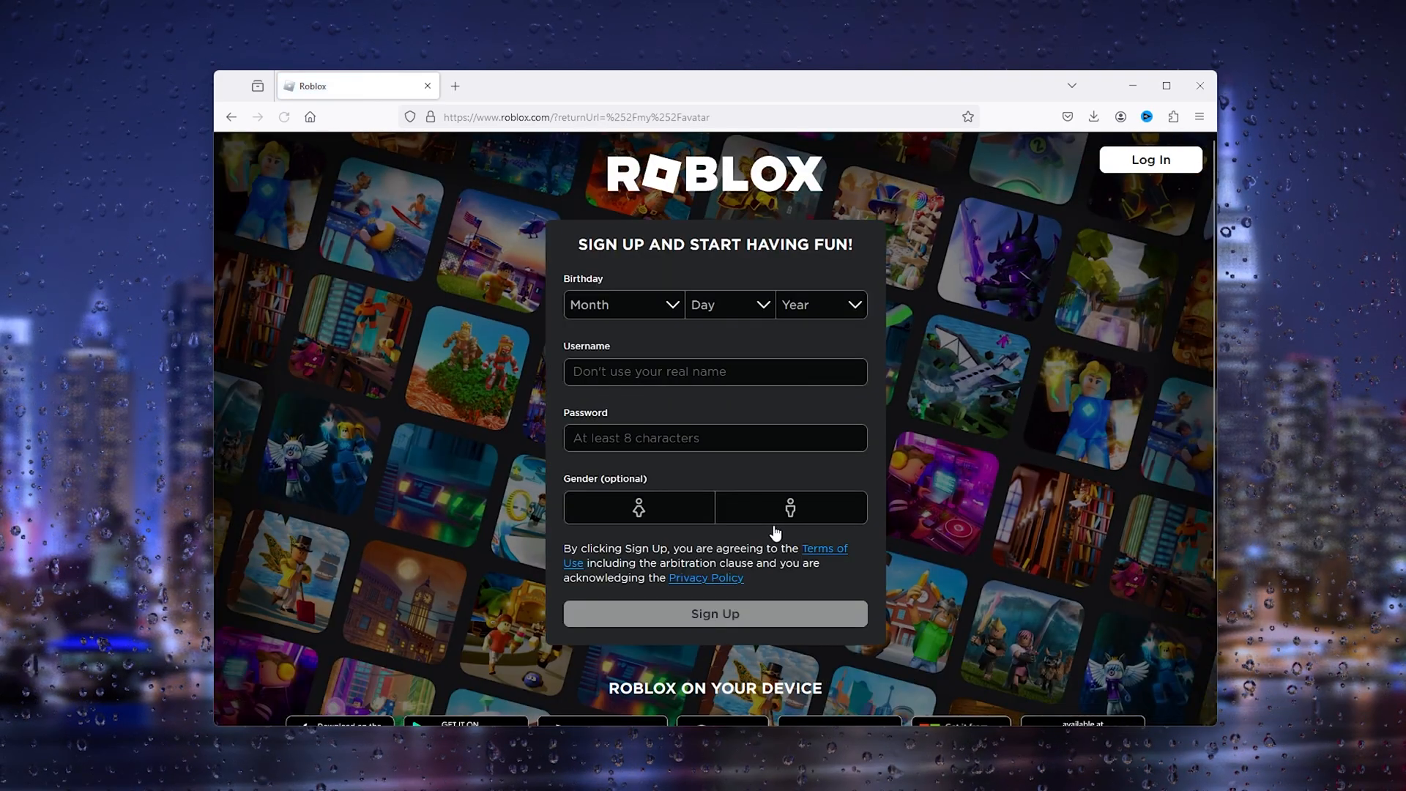
mouse_move(720, 339)
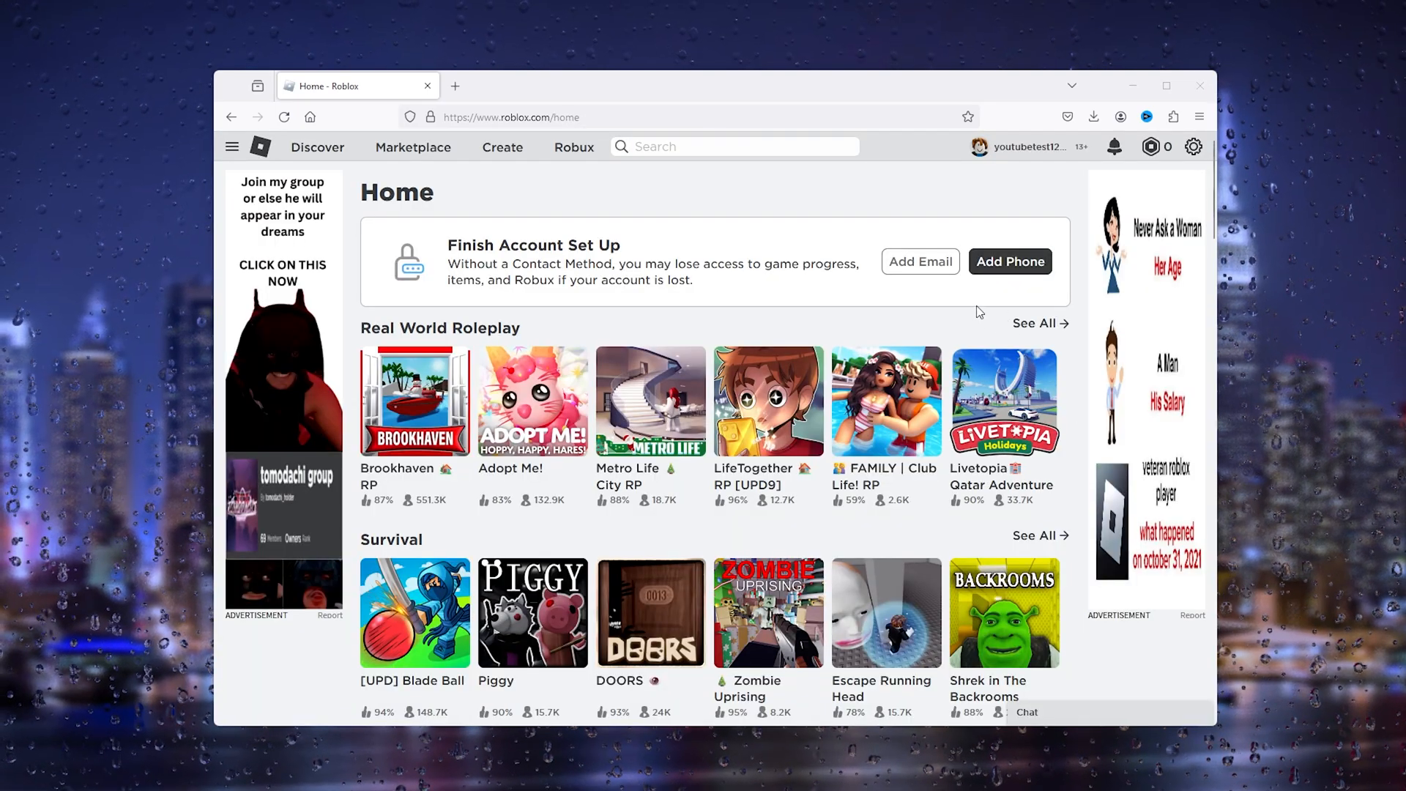
mouse_move(1029, 156)
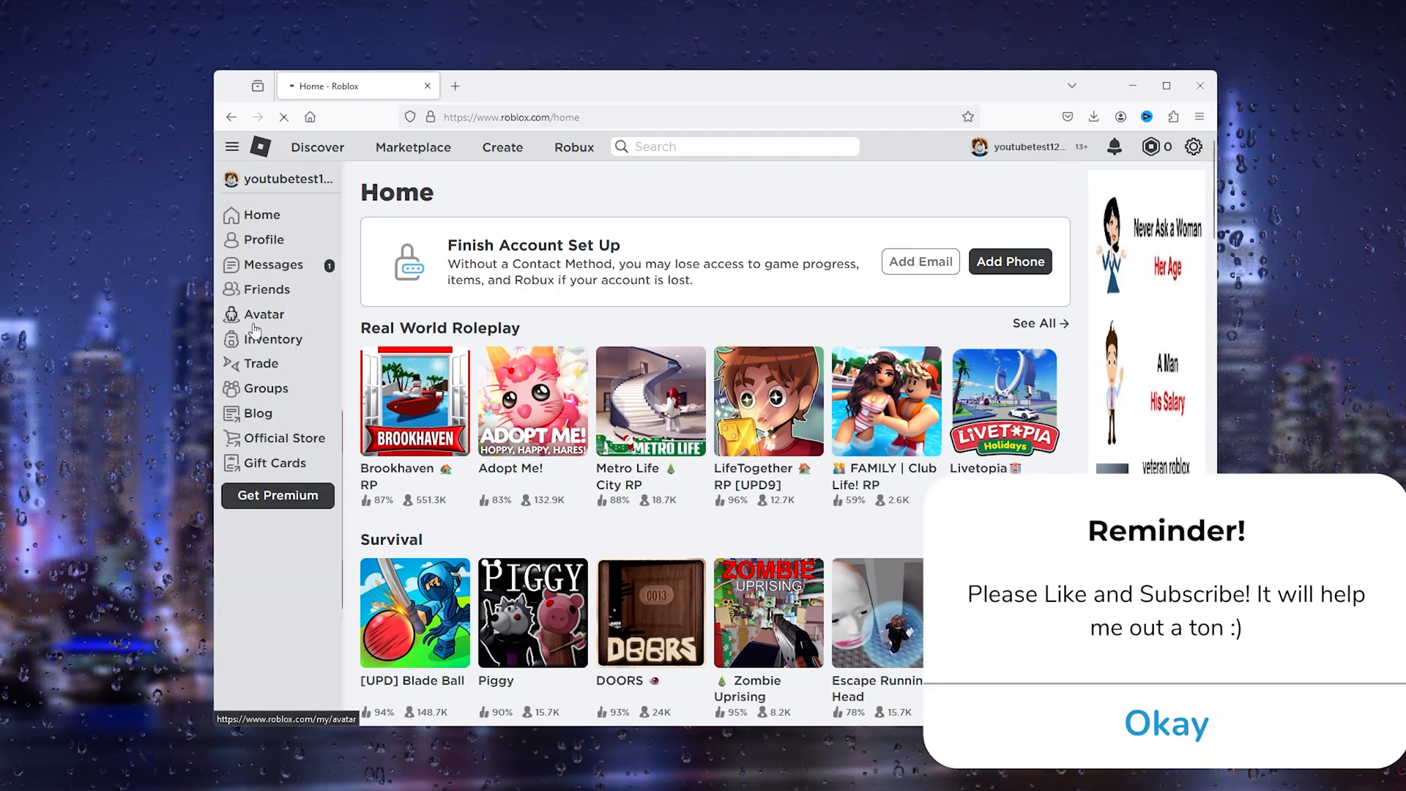
Step: Show the new account's default avatar in the Avatar Editor
left_click(265, 315)
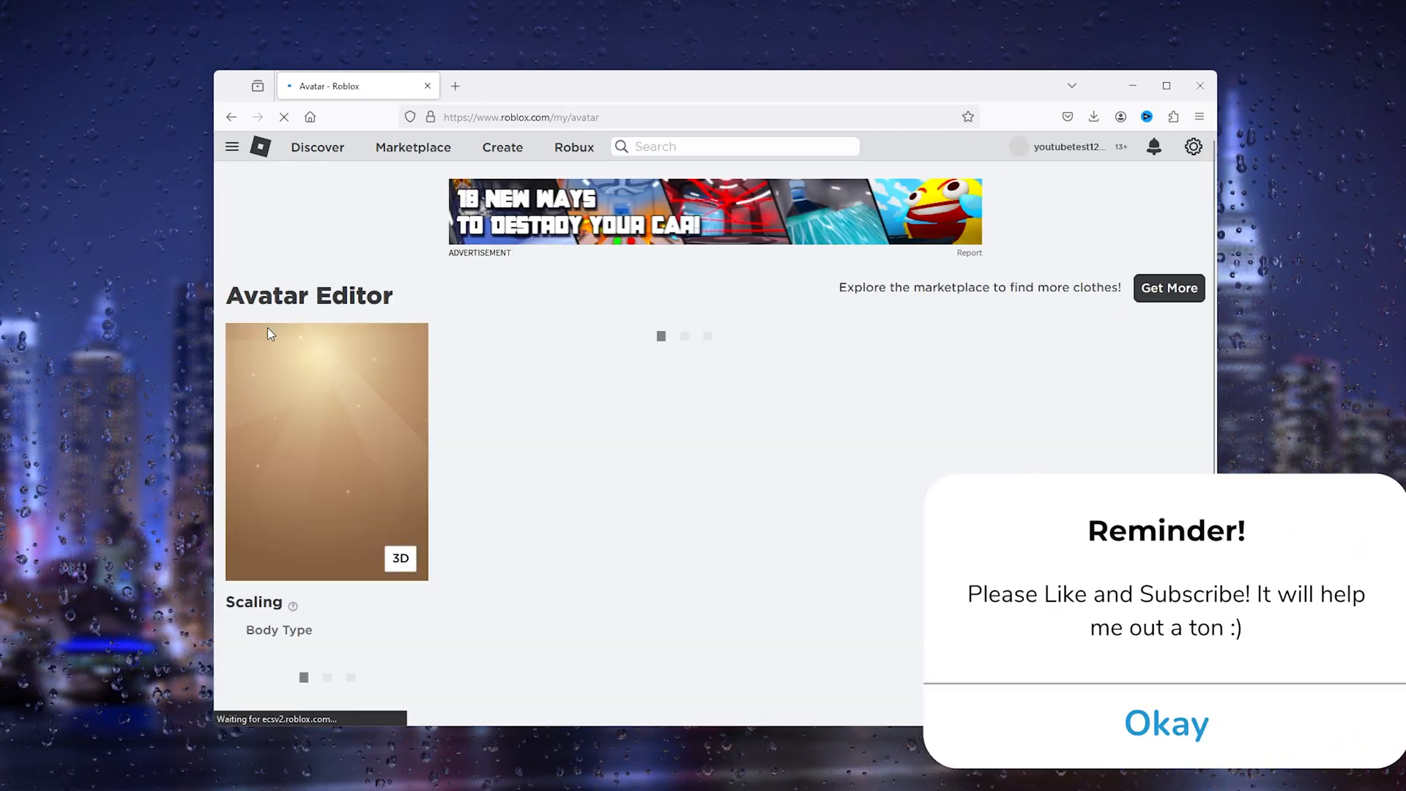
left_click(1168, 722)
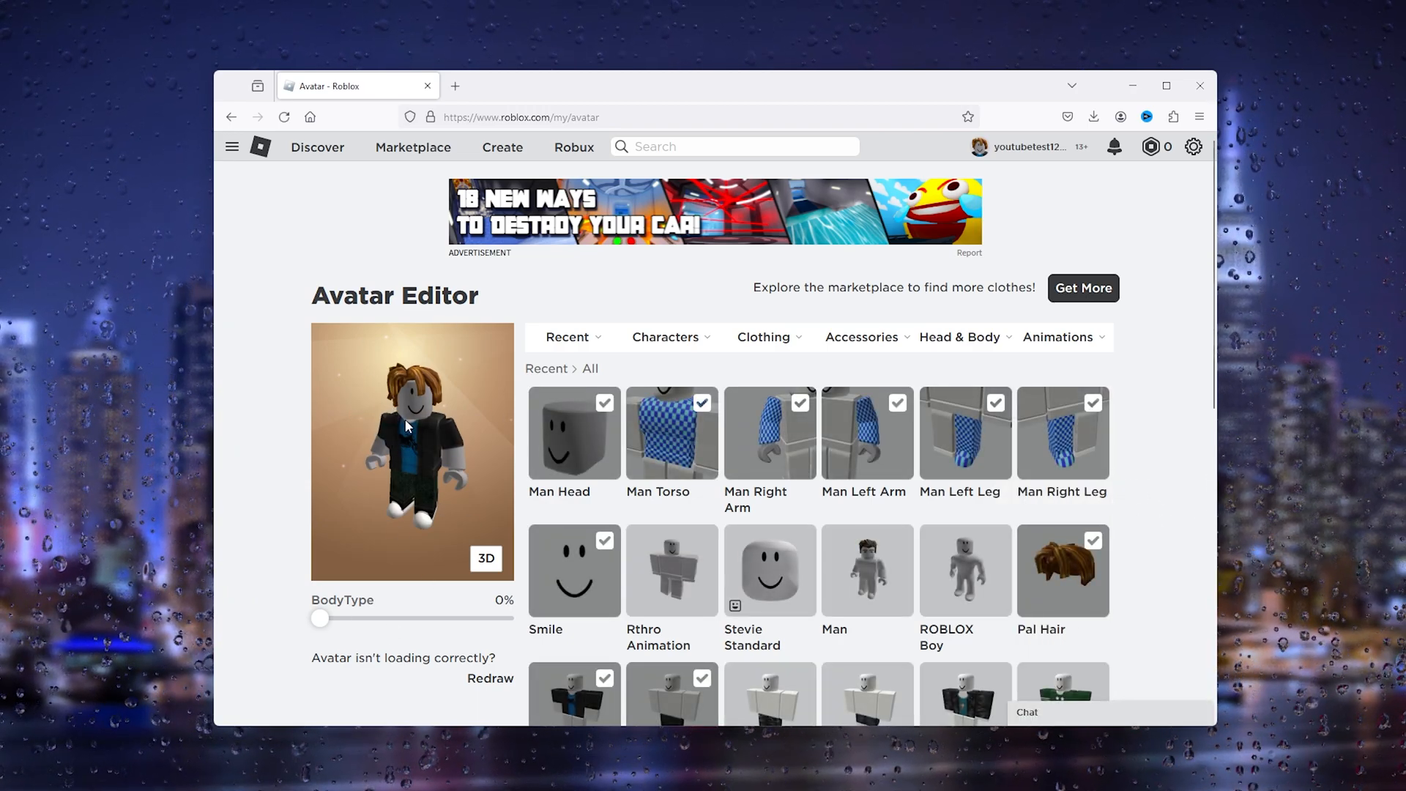
mouse_move(415, 418)
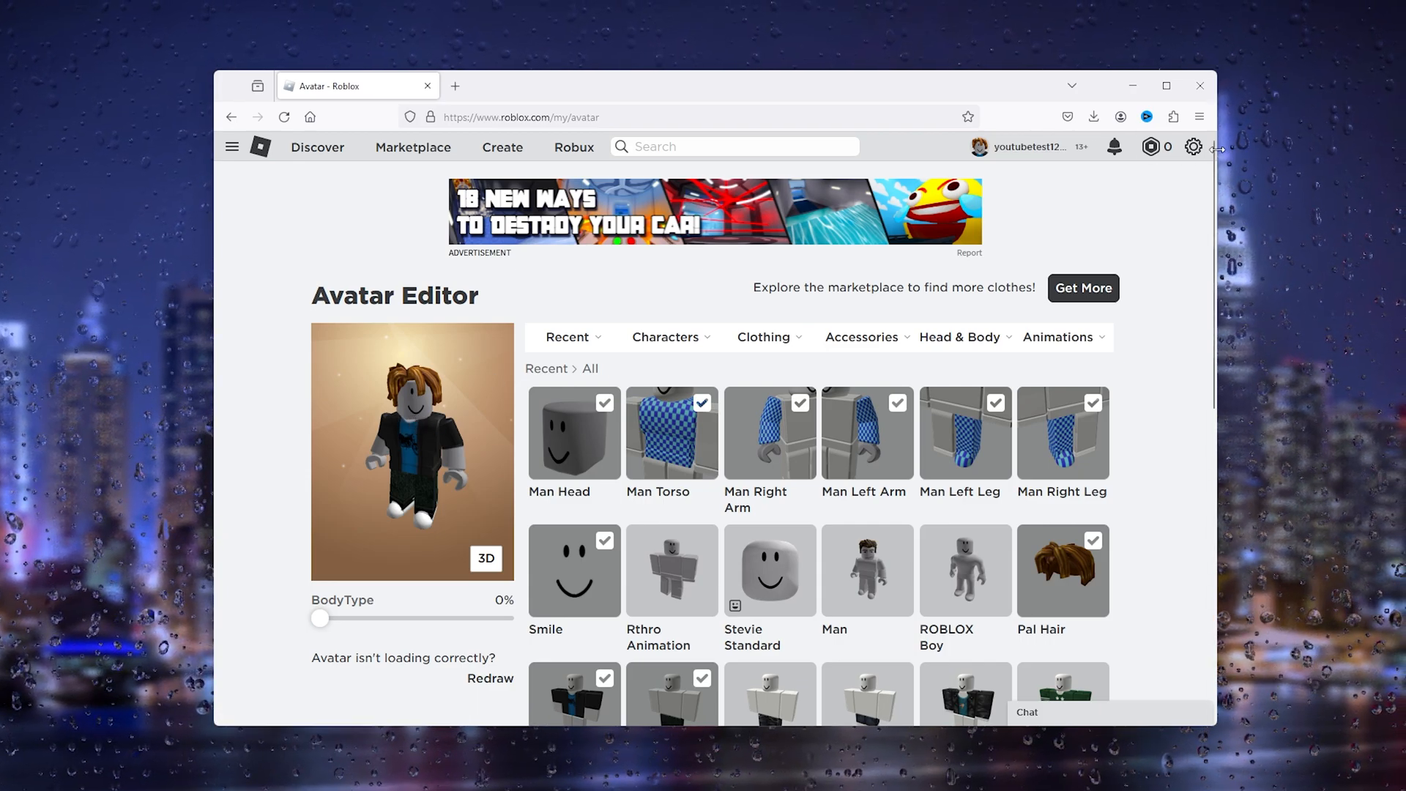
Step: Log out of the new account from the settings menu
left_click(1194, 146)
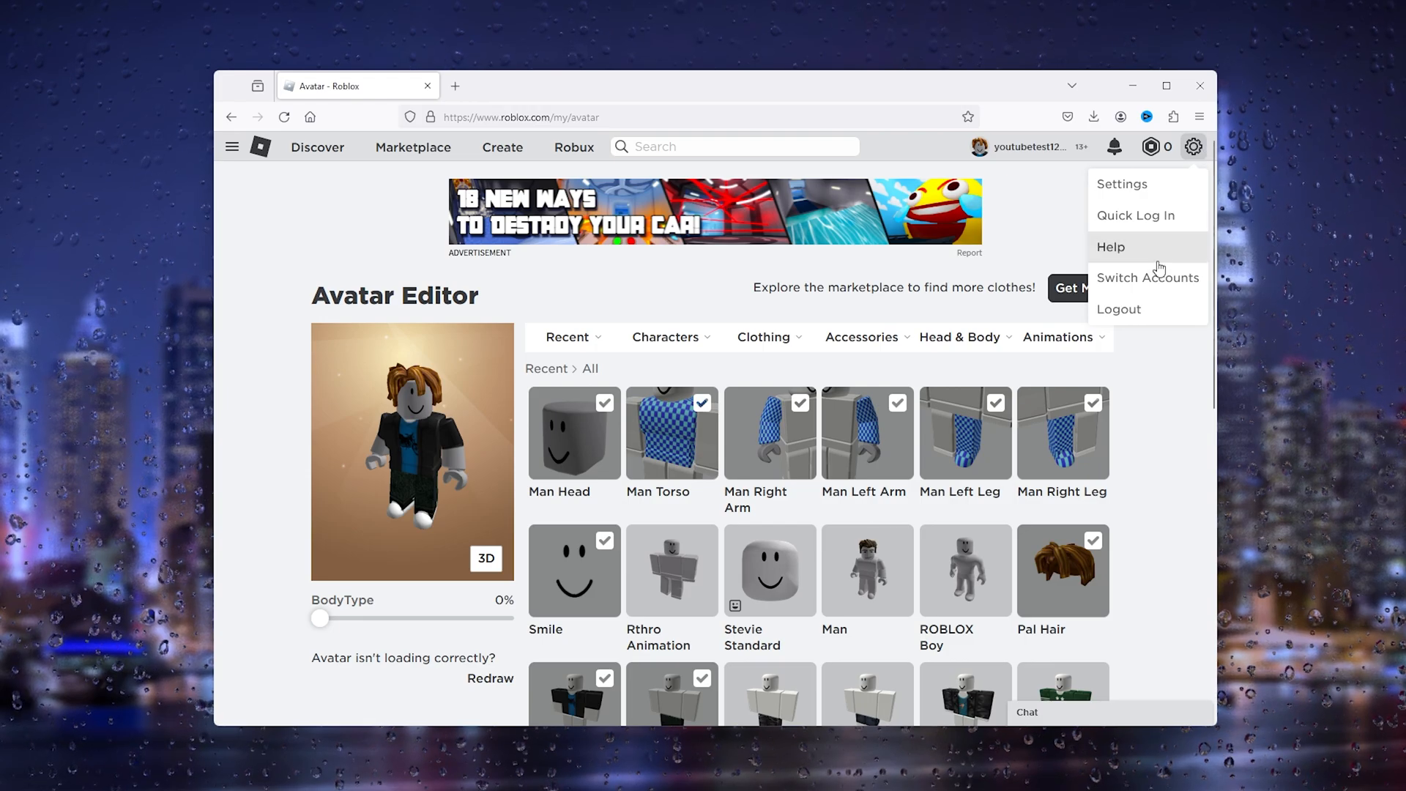
left_click(1119, 309)
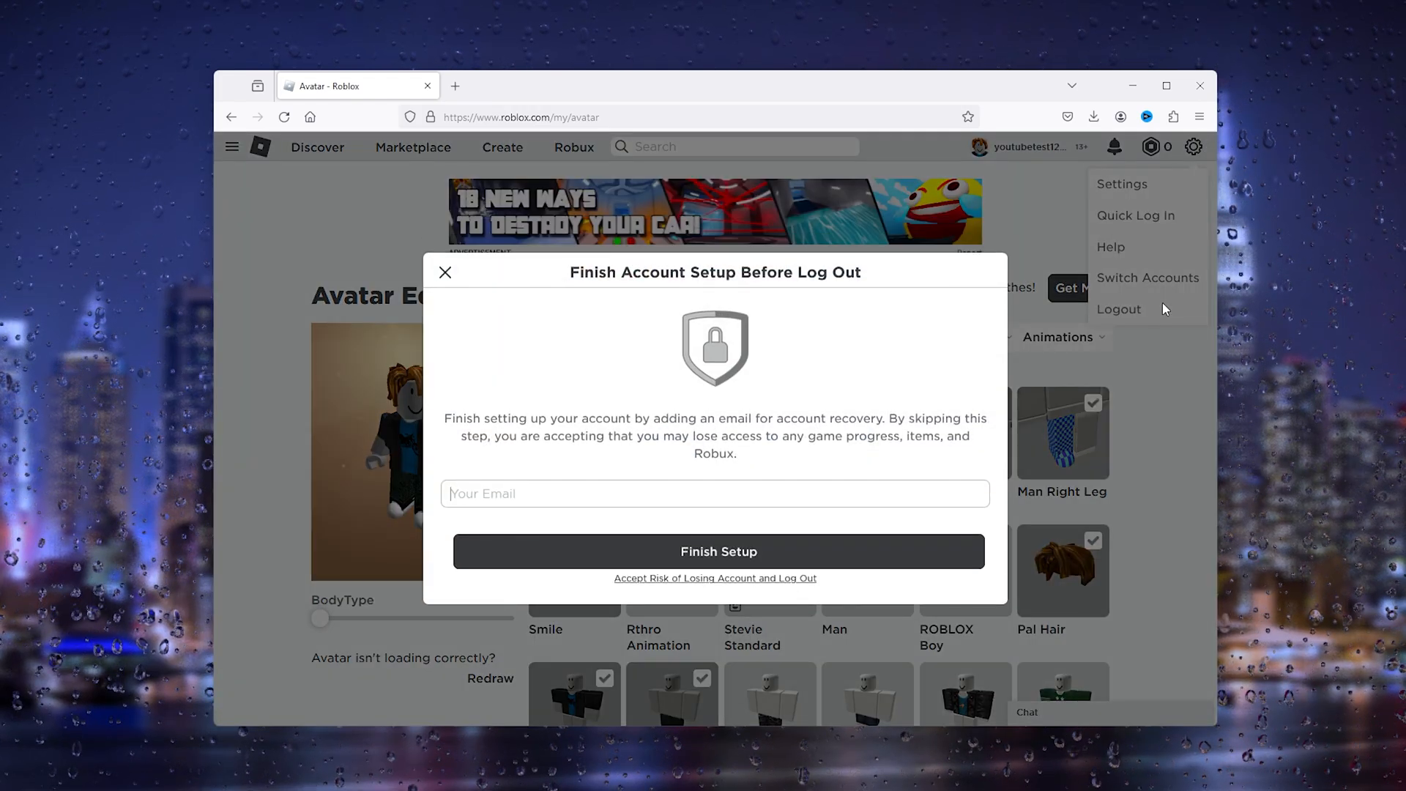
mouse_move(723, 489)
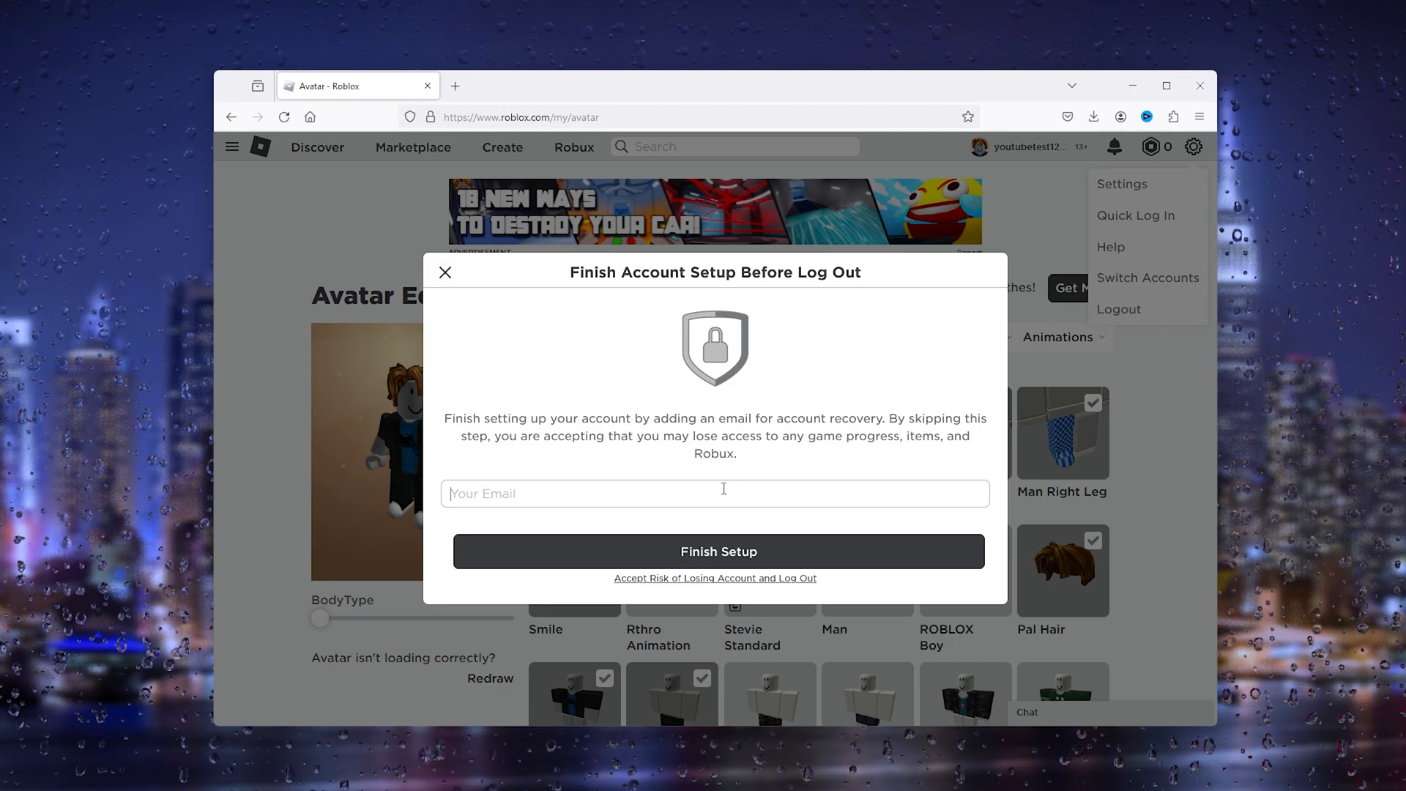
mouse_move(853, 436)
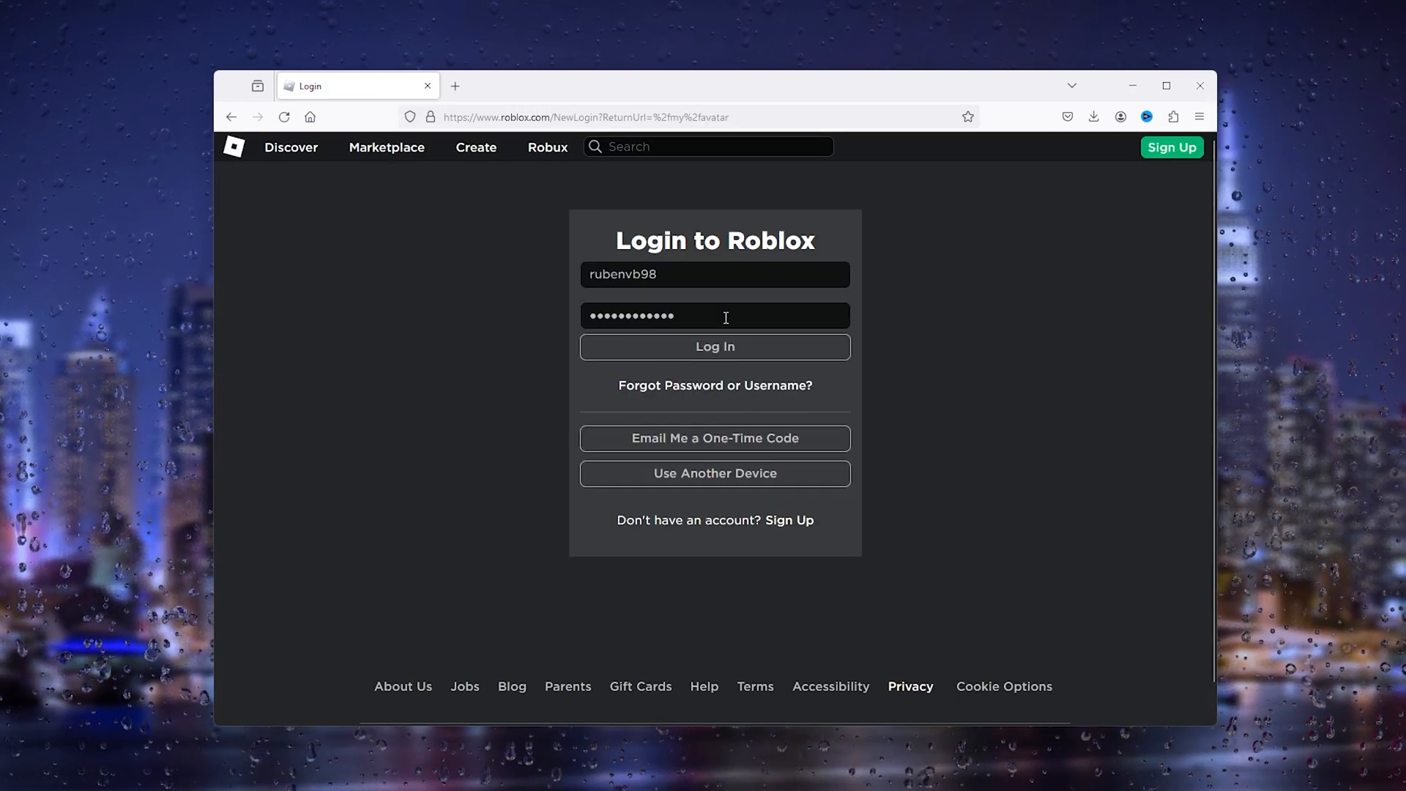
Step: Log back into the main account with the saved credentials
left_click(715, 346)
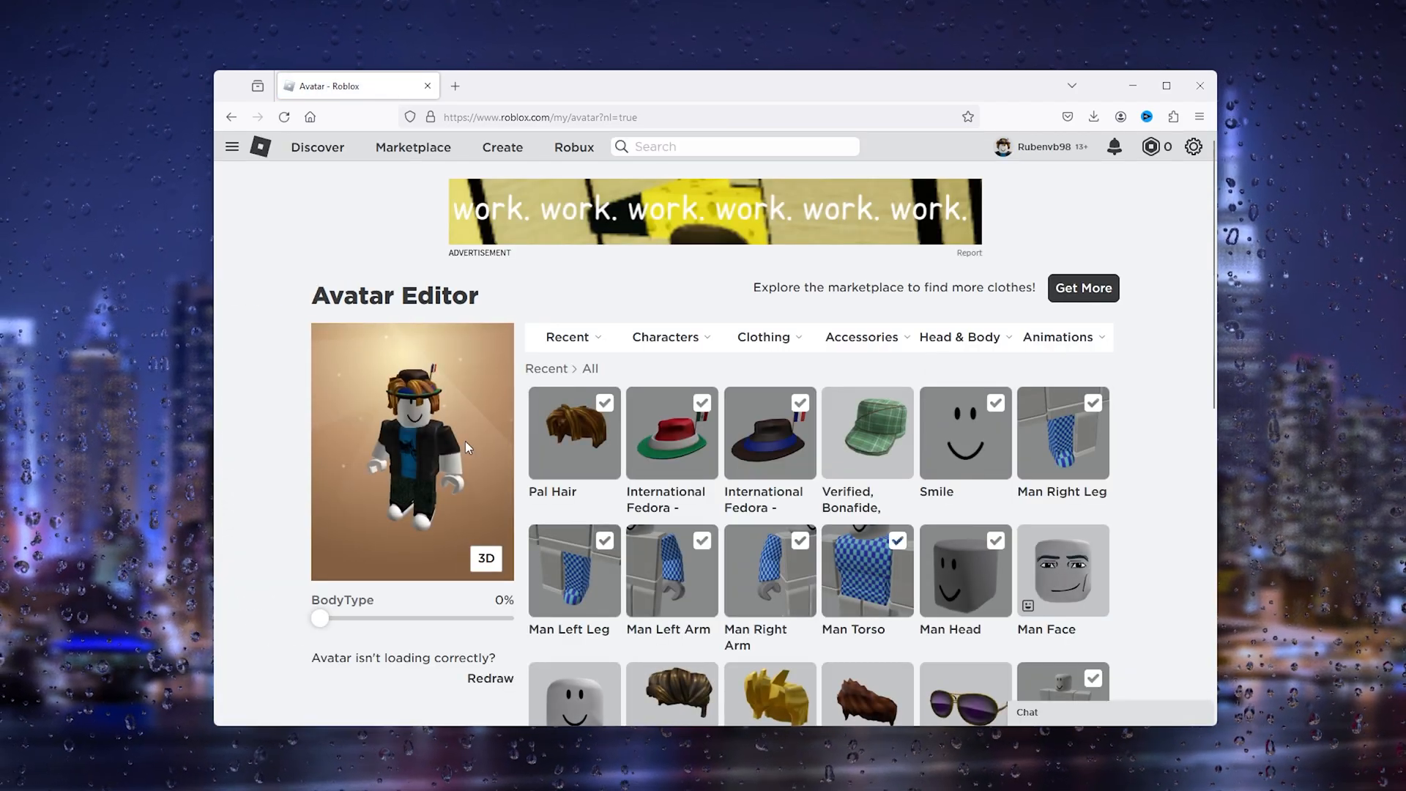
mouse_move(430, 453)
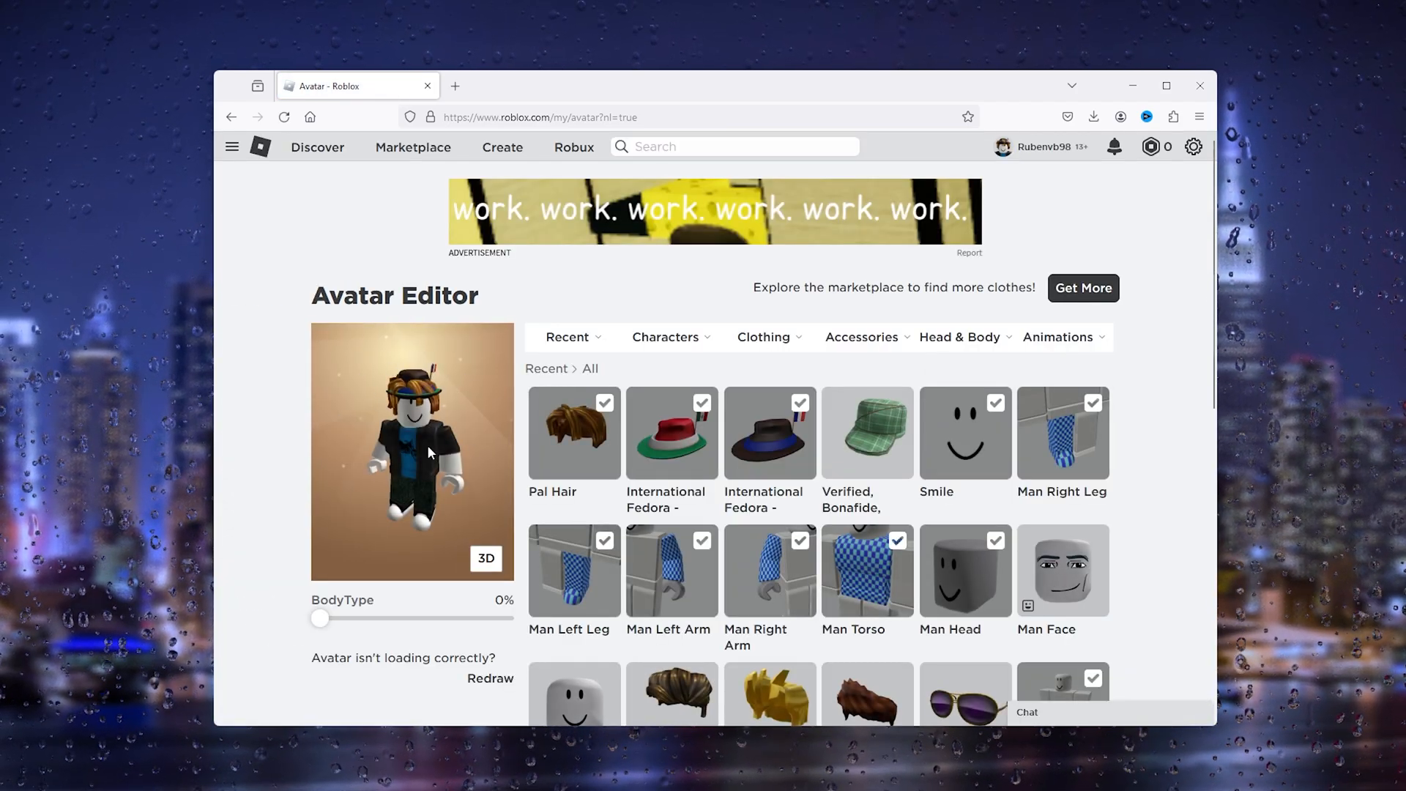
mouse_move(428, 476)
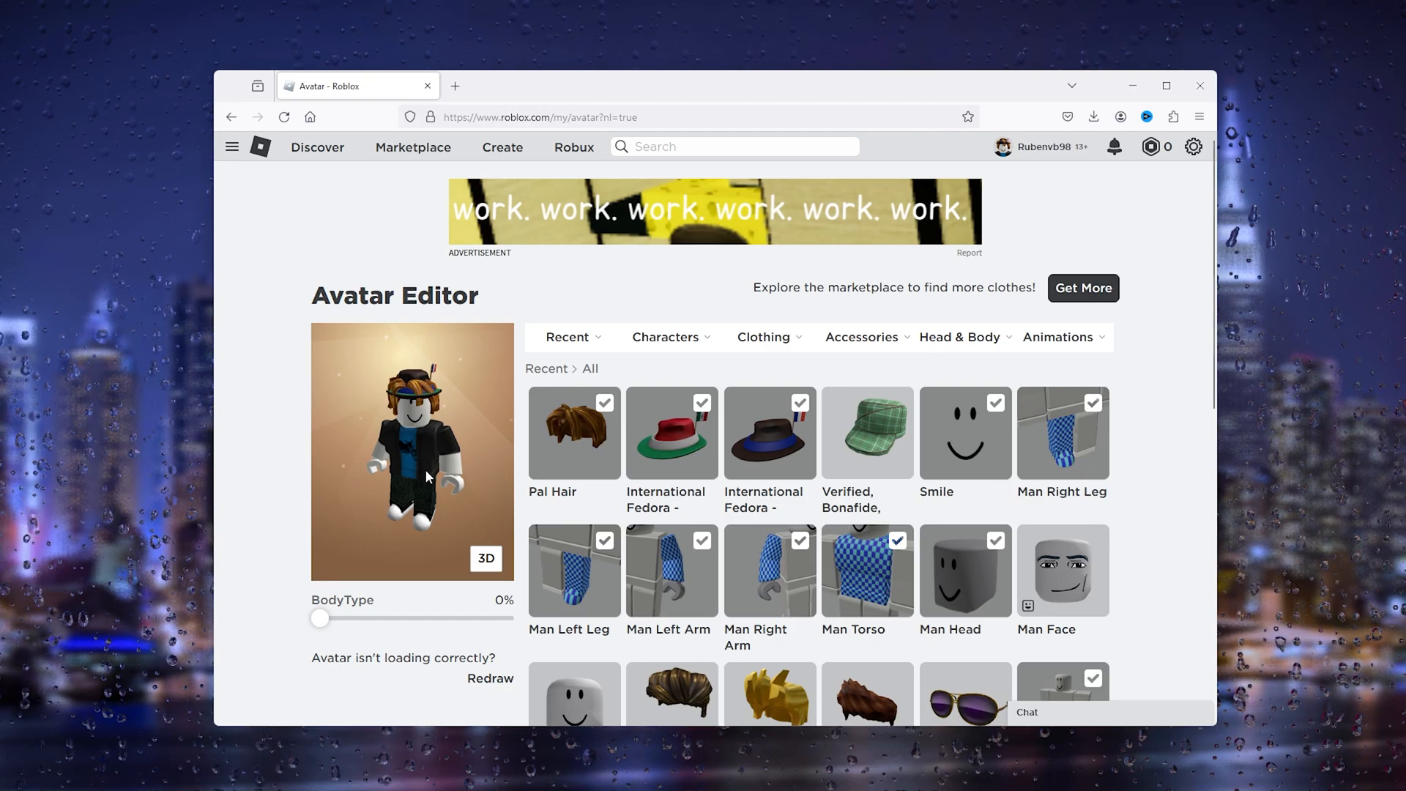
mouse_move(508, 438)
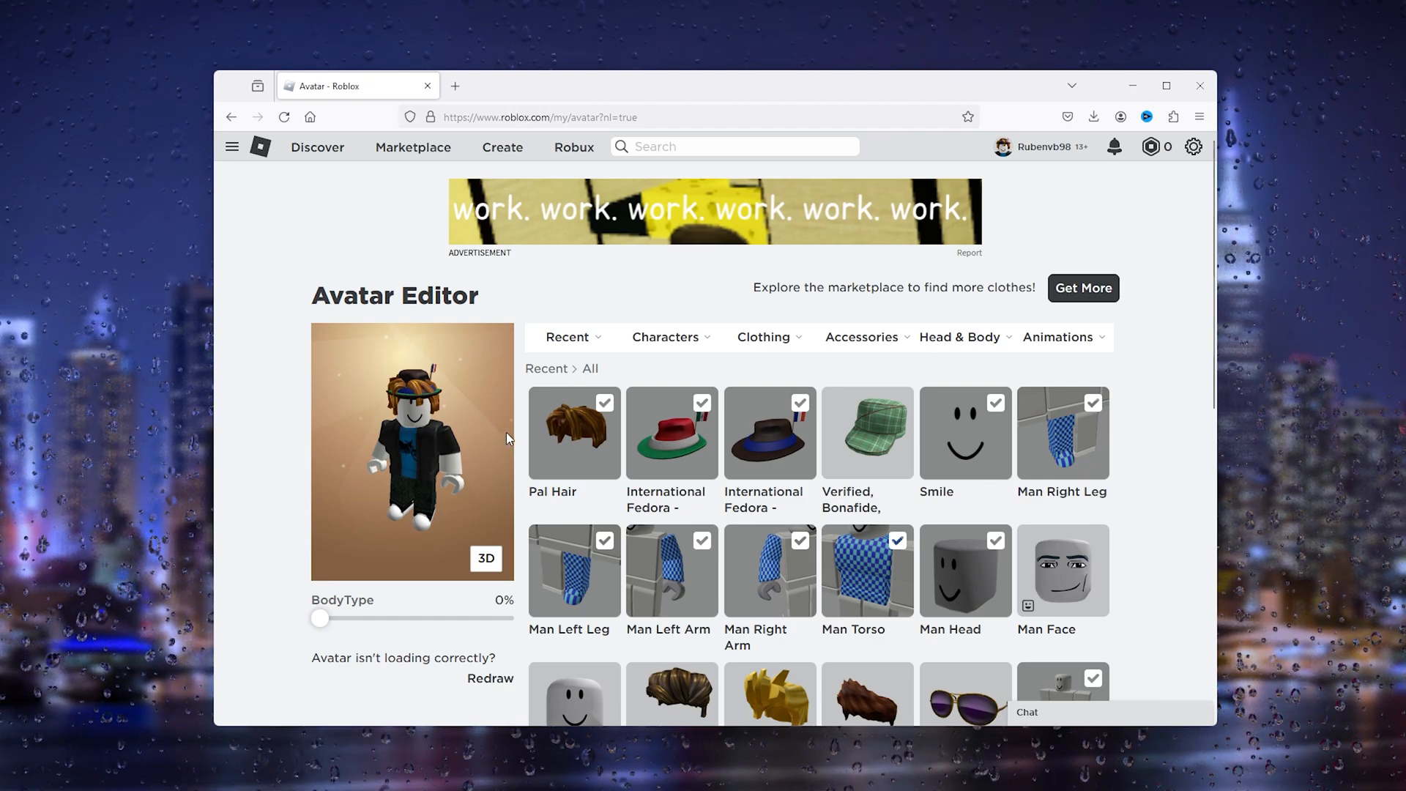
mouse_move(1153, 347)
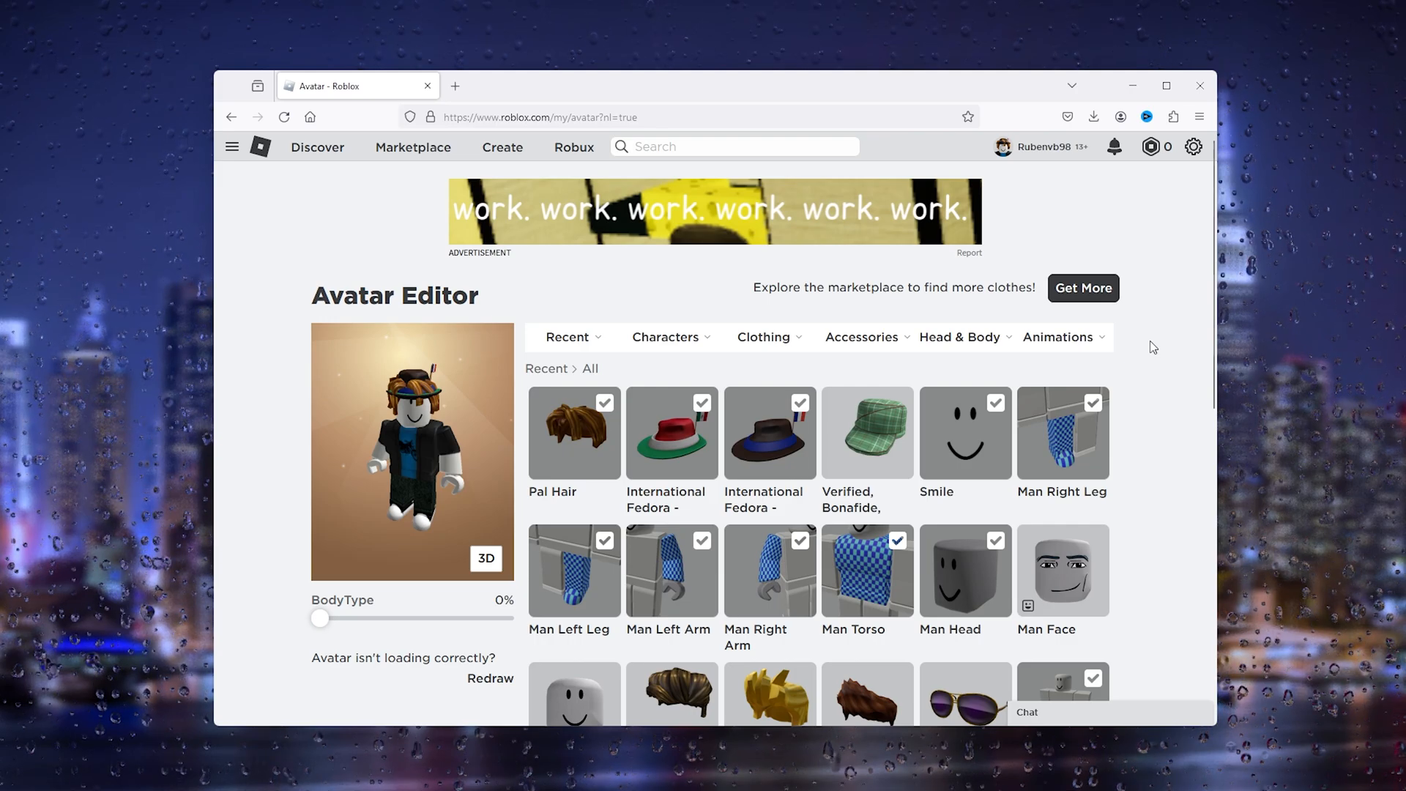
mouse_move(1197, 324)
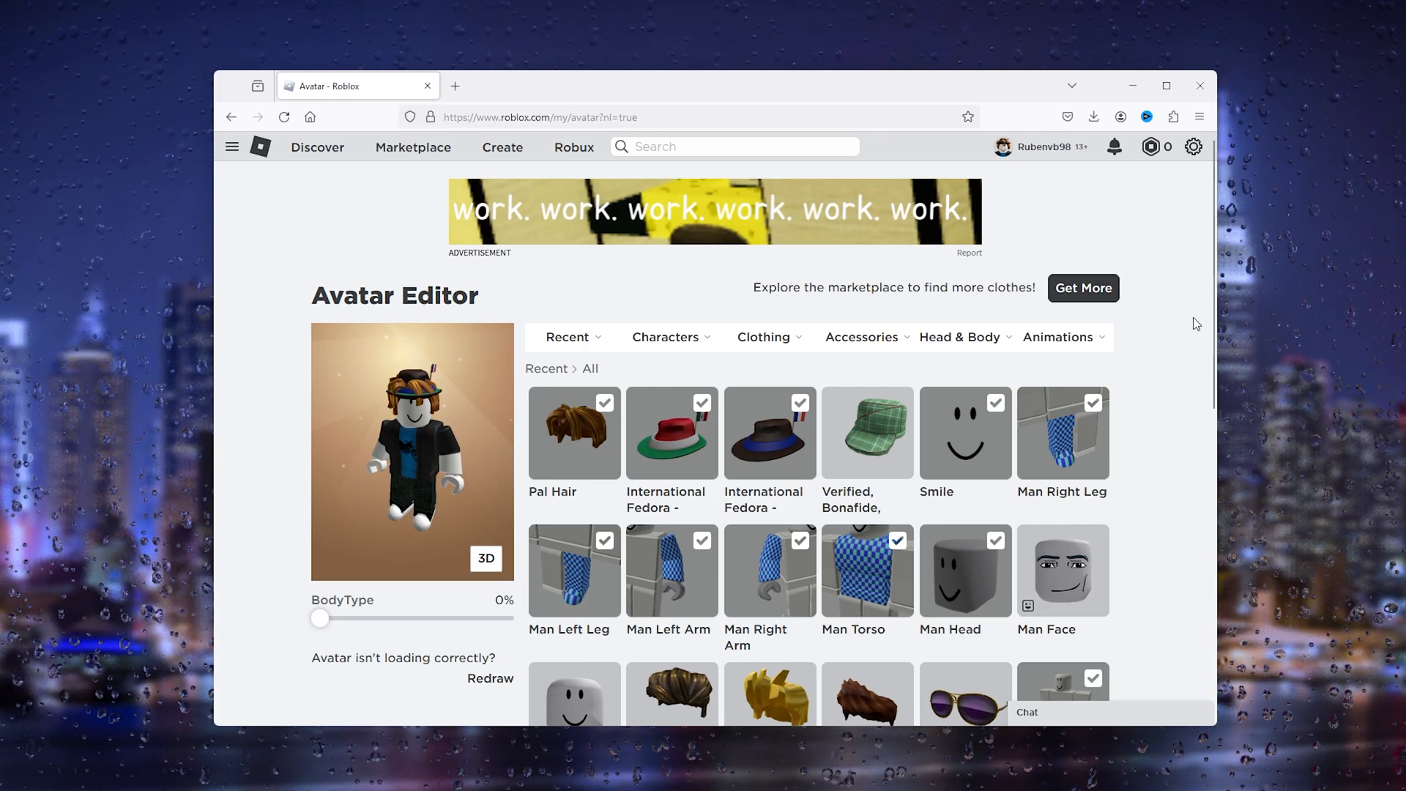